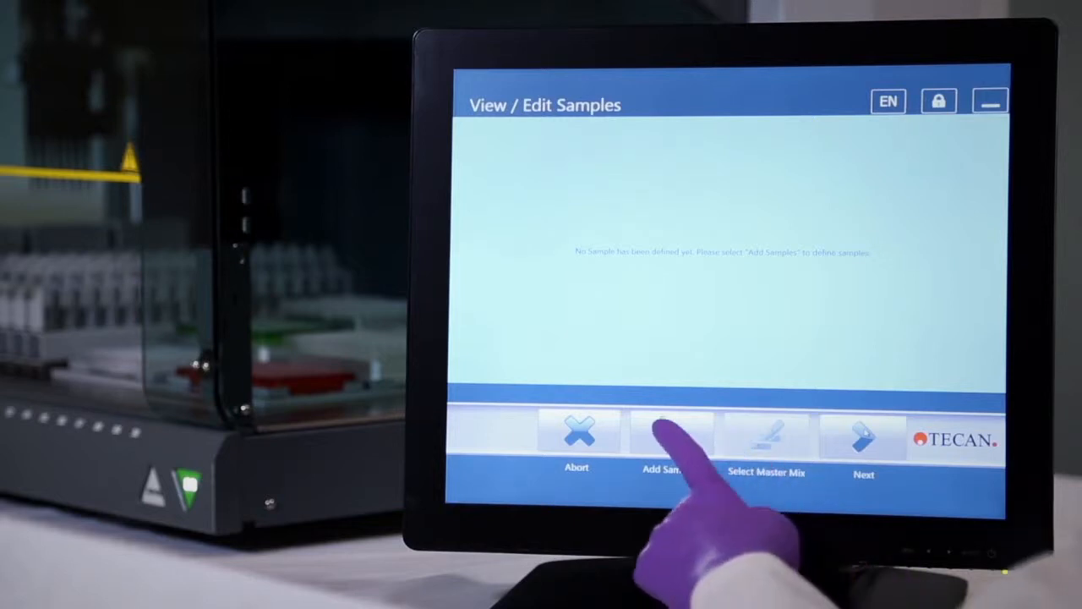
- Open the Set Sample Number dialog from the View / Edit Samples screen
{"action": "left_click", "coordinate": [662, 439]}
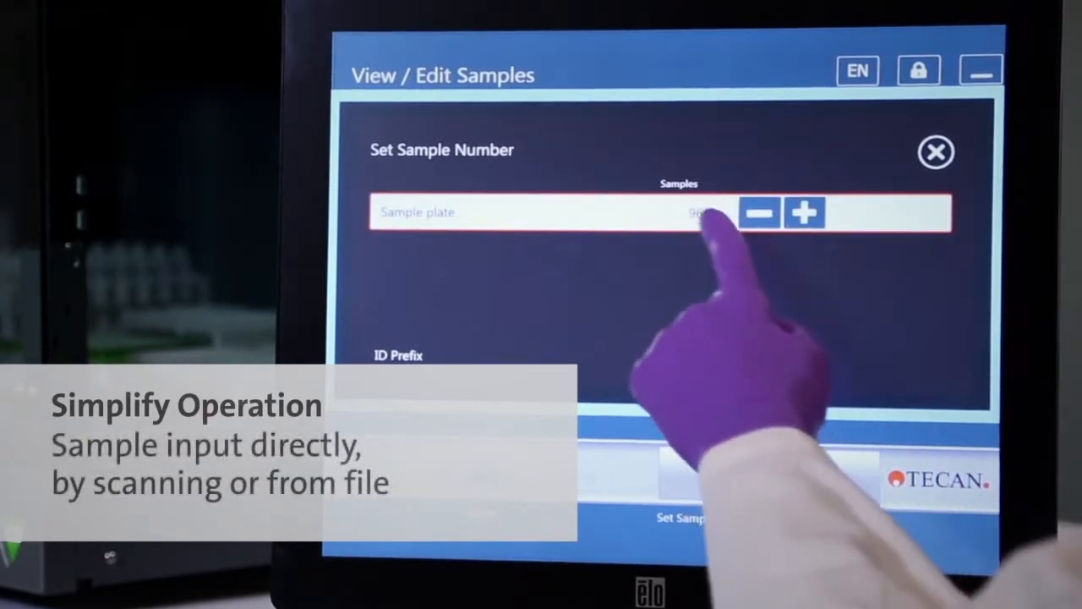
- Generate the sample list ID_1, ID_2 onward, each with master mix 12
{"action": "left_click", "coordinate": [693, 213]}
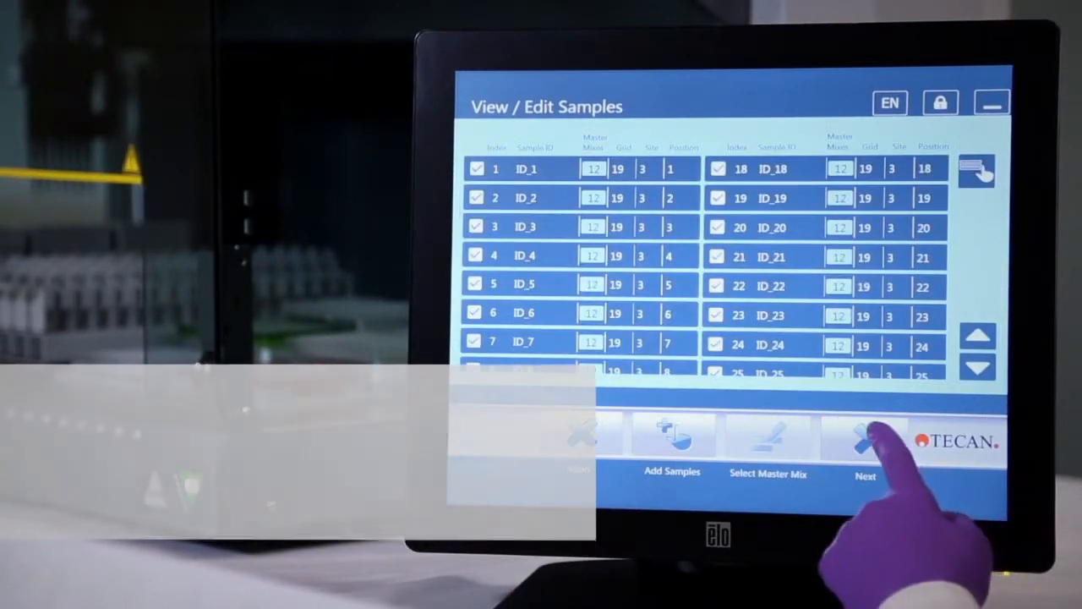
- Accept the samples and show the PCR plate layout across plates A, B and C
{"action": "left_click", "coordinate": [865, 440]}
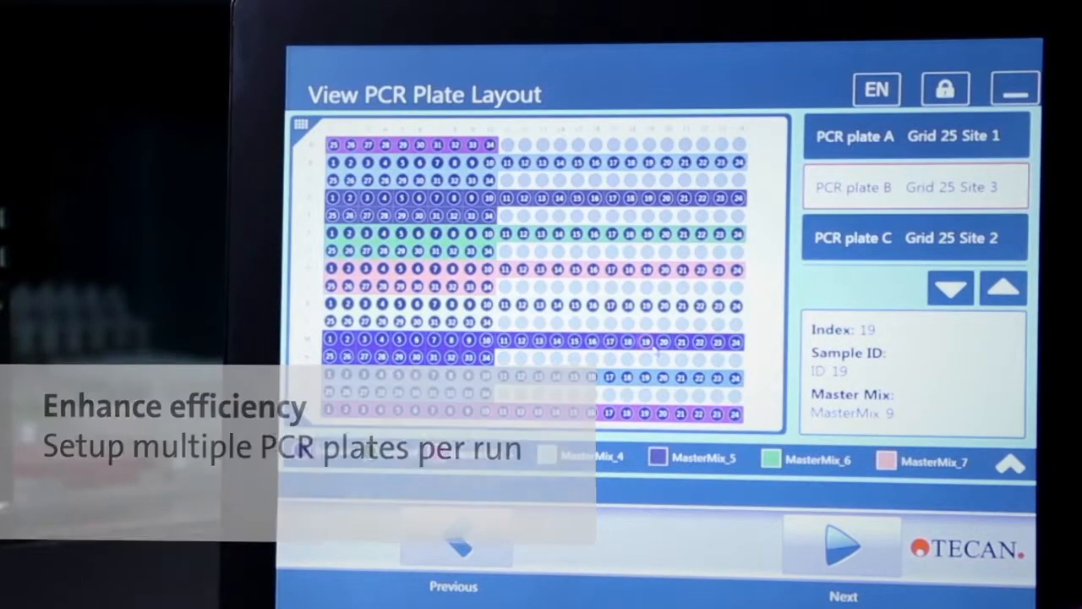
- Run sample and control distribution, then continue to the Export Files screen
{"action": "left_click", "coordinate": [841, 545]}
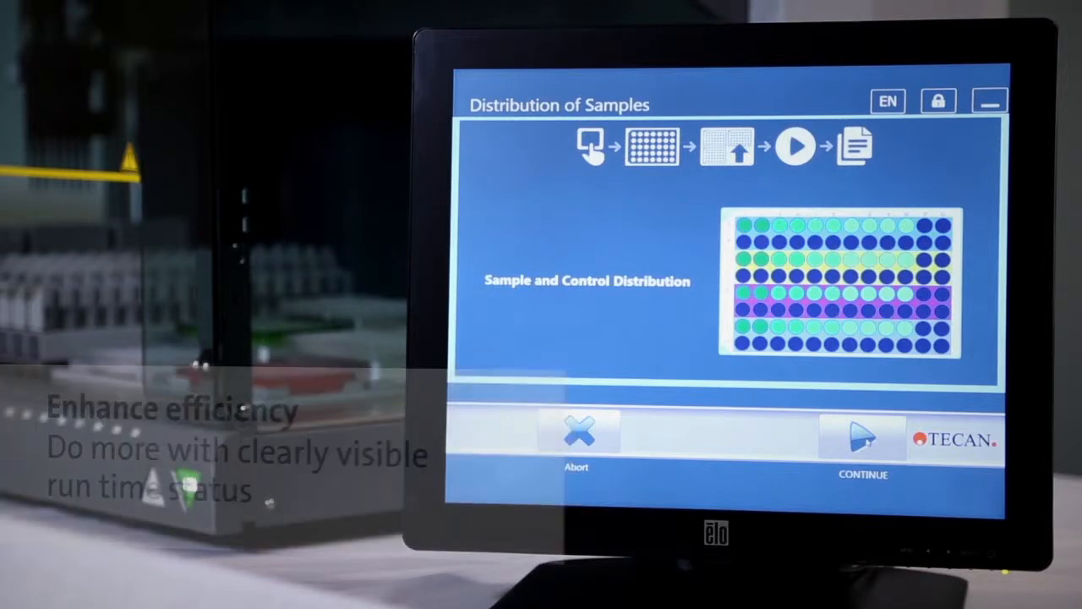
{"action": "left_click", "coordinate": [863, 440]}
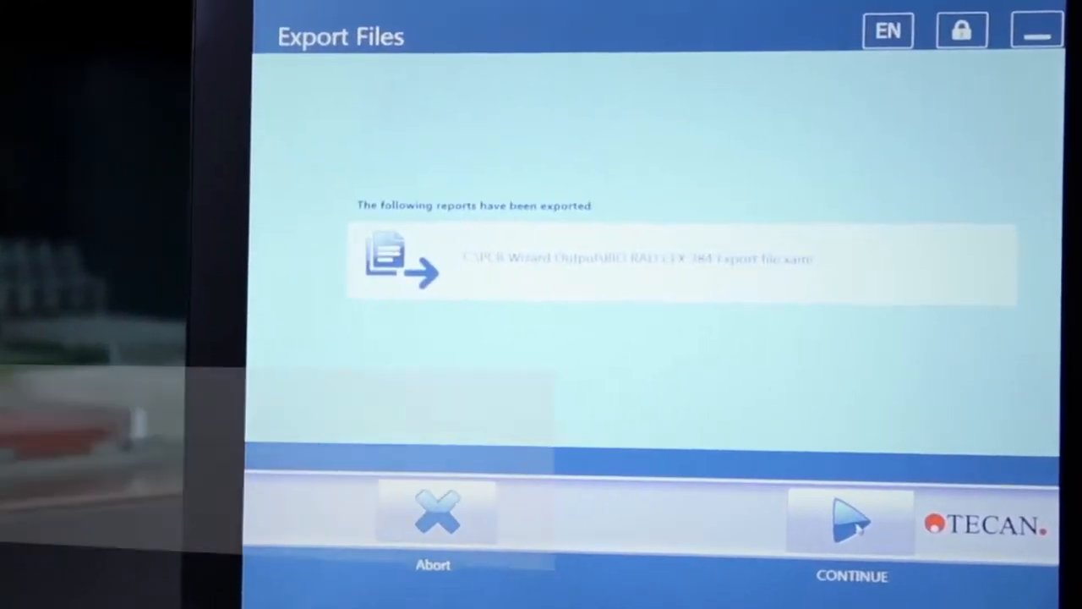